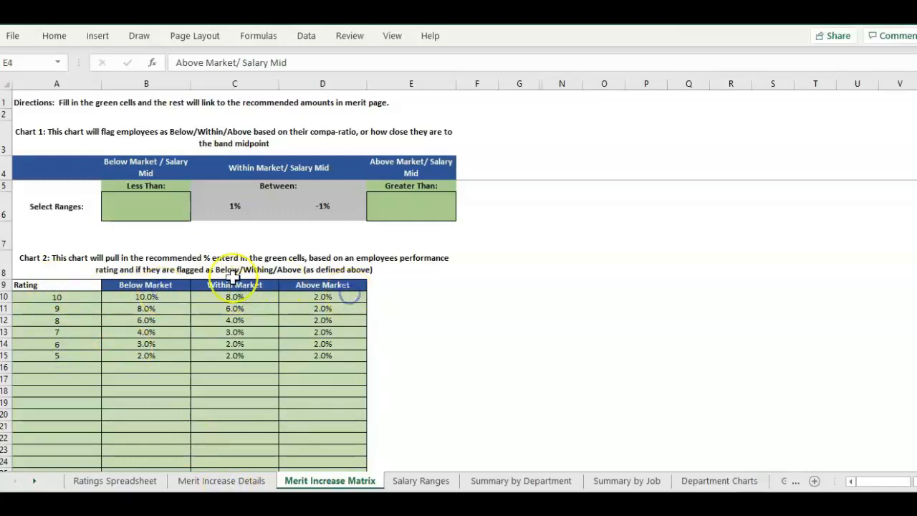
- Review the Proposed performance rating and Position to market columns on Merit Increase Details
{"action": "left_click", "coordinate": [220, 480]}
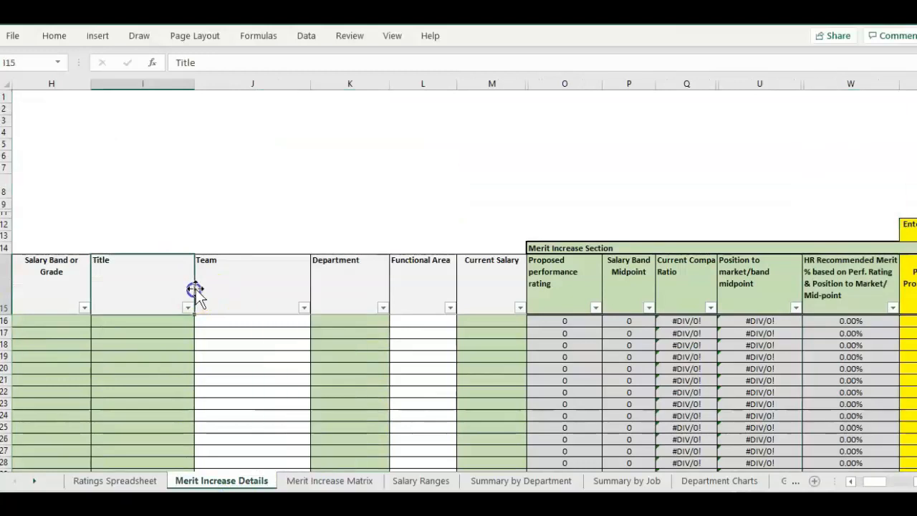
{"action": "left_click", "coordinate": [565, 93]}
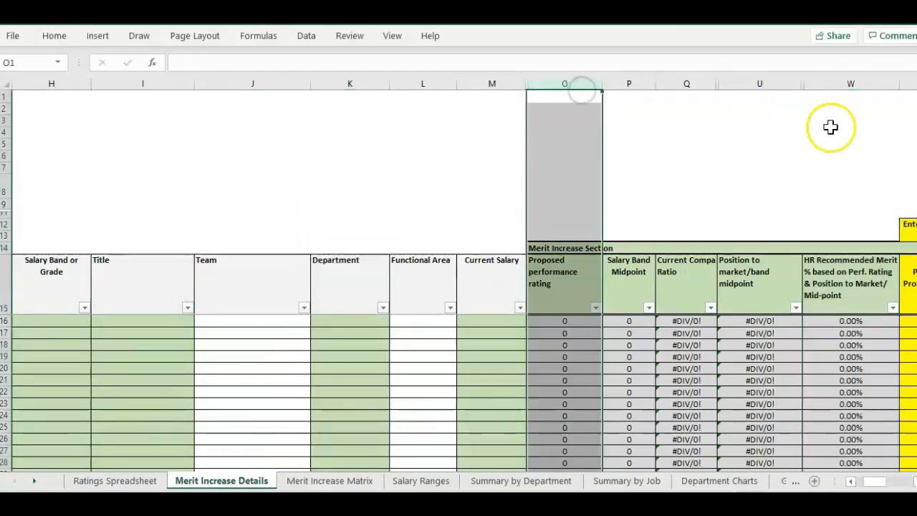
{"action": "left_click", "coordinate": [759, 369]}
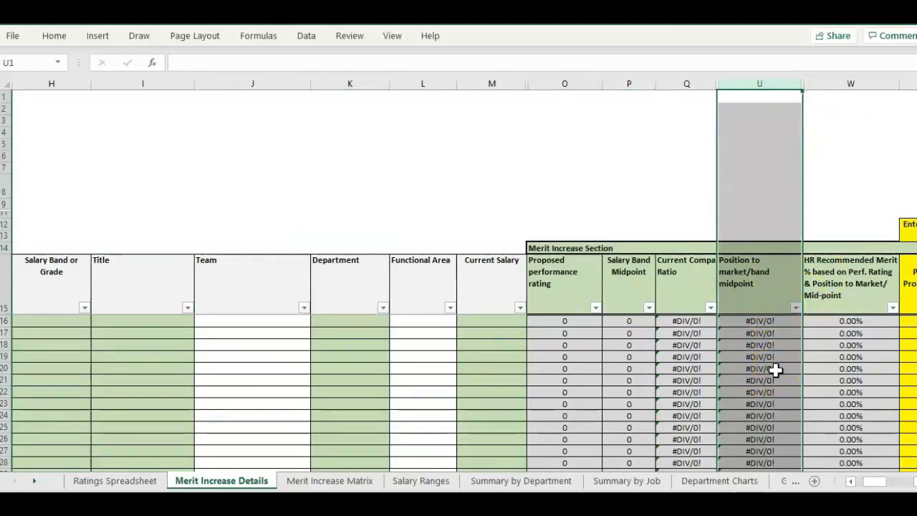
{"action": "mouse_move", "coordinate": [366, 482]}
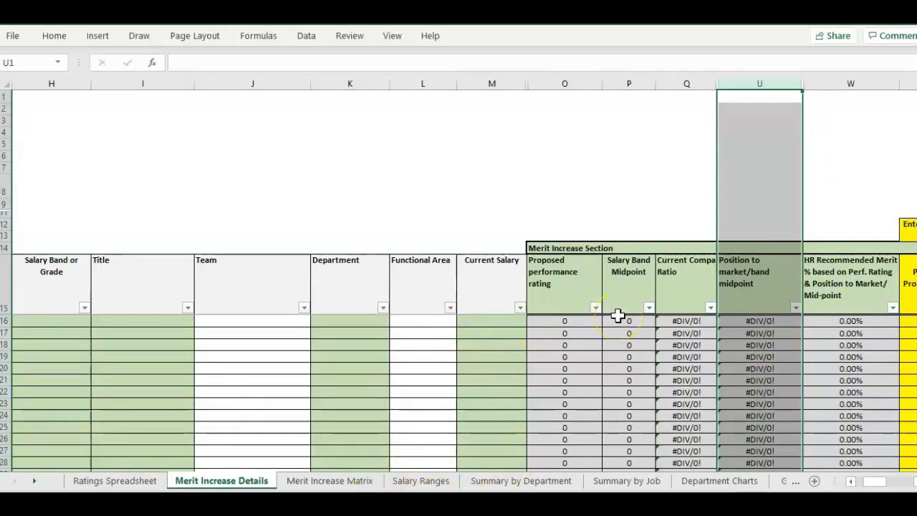
{"action": "mouse_move", "coordinate": [852, 293]}
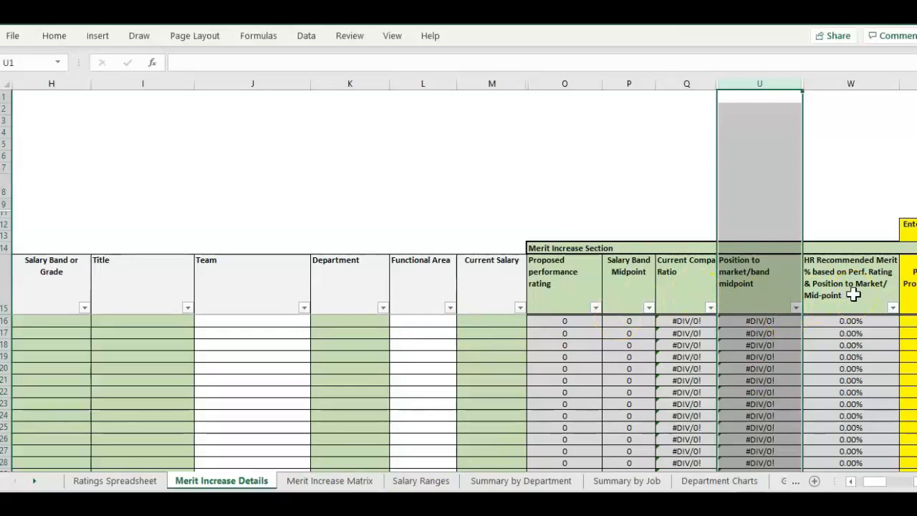
- Check the matrix's Below, Above and Within Market percentages for ratings 10 and 5
{"action": "left_click", "coordinate": [330, 481]}
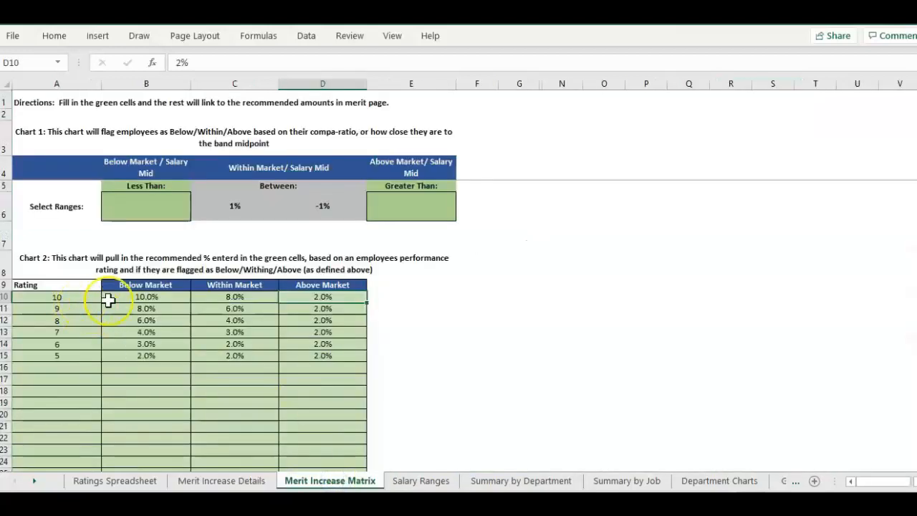
{"action": "left_click", "coordinate": [58, 295]}
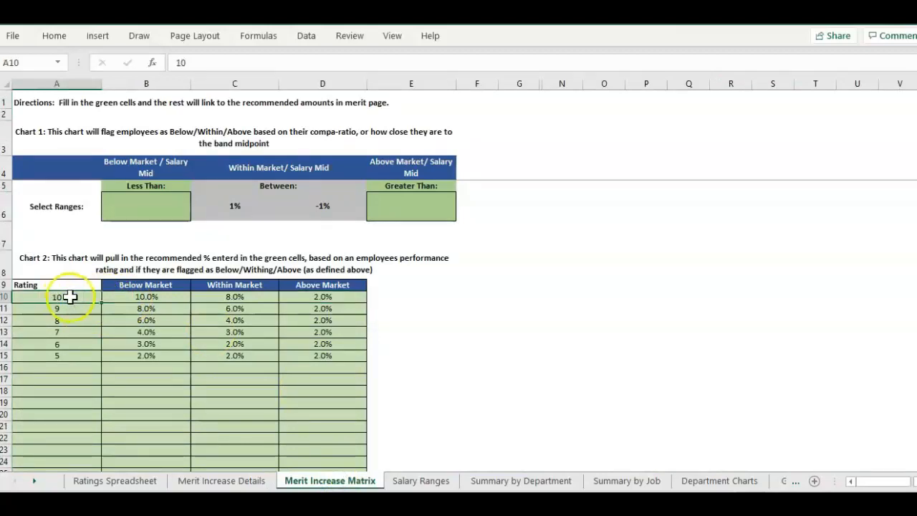
{"action": "left_click", "coordinate": [146, 297]}
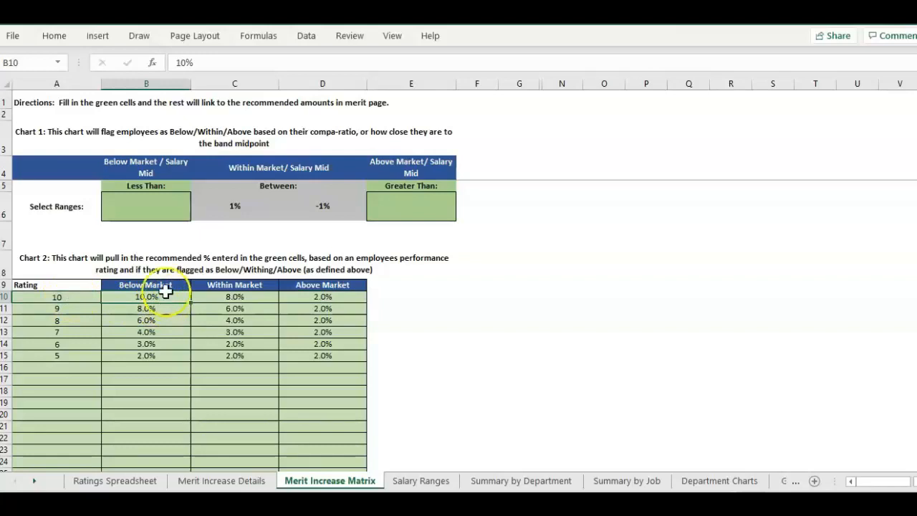
{"action": "mouse_move", "coordinate": [351, 295]}
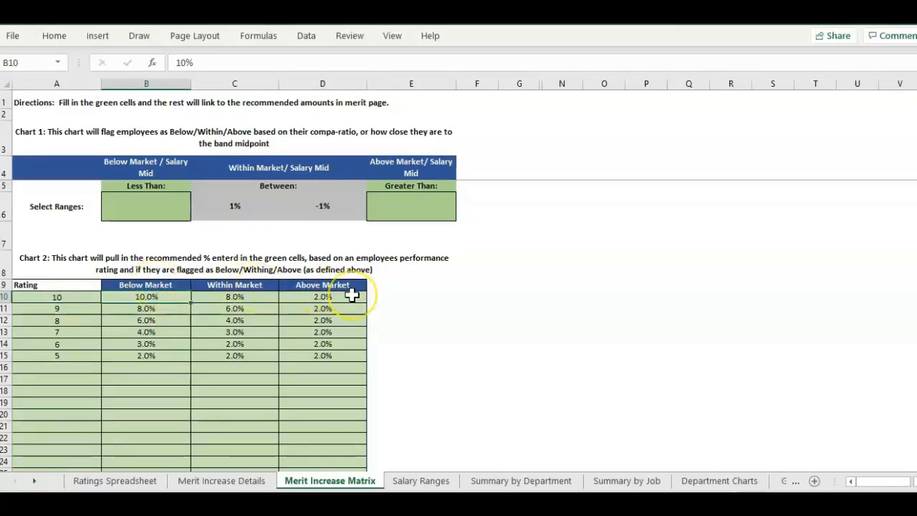
{"action": "left_click", "coordinate": [322, 295]}
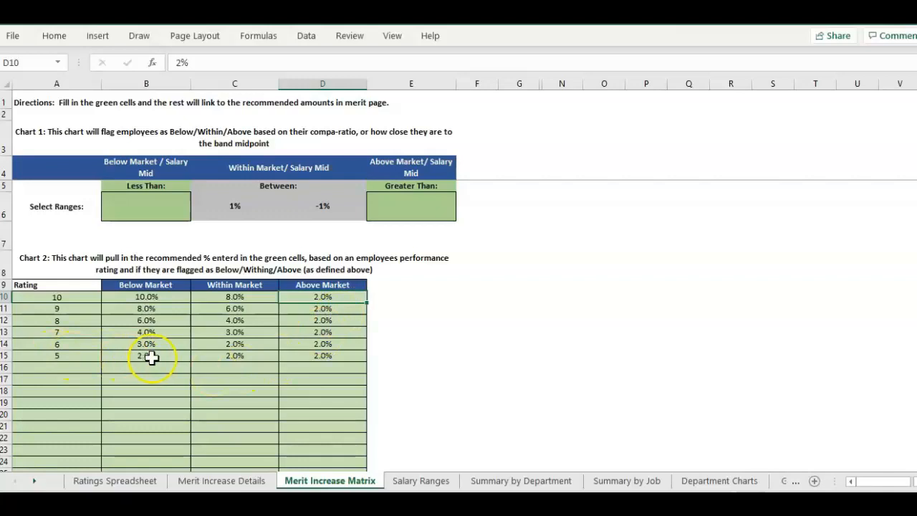
{"action": "mouse_move", "coordinate": [295, 372]}
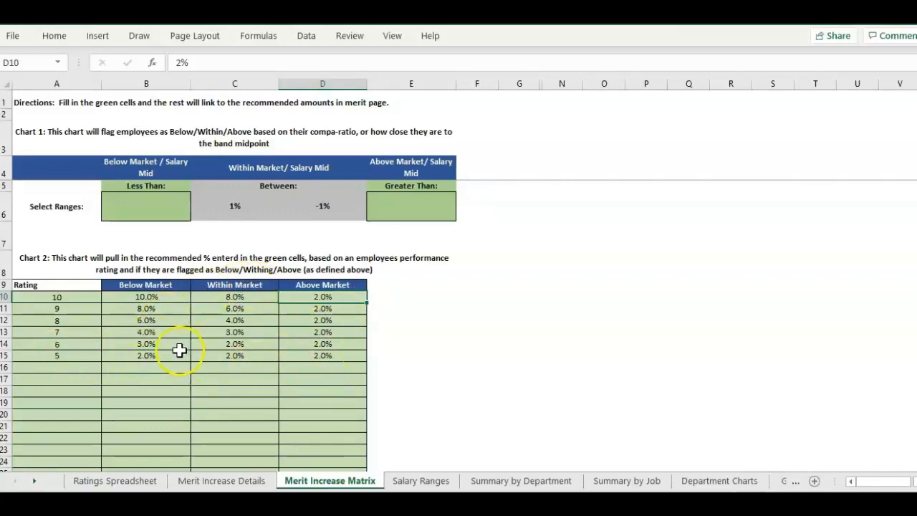
{"action": "left_click", "coordinate": [235, 355]}
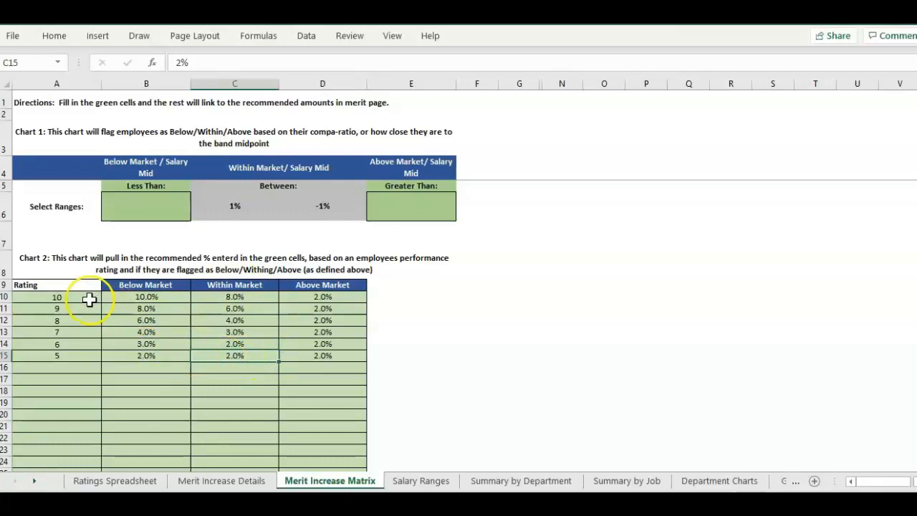
{"action": "mouse_move", "coordinate": [60, 355]}
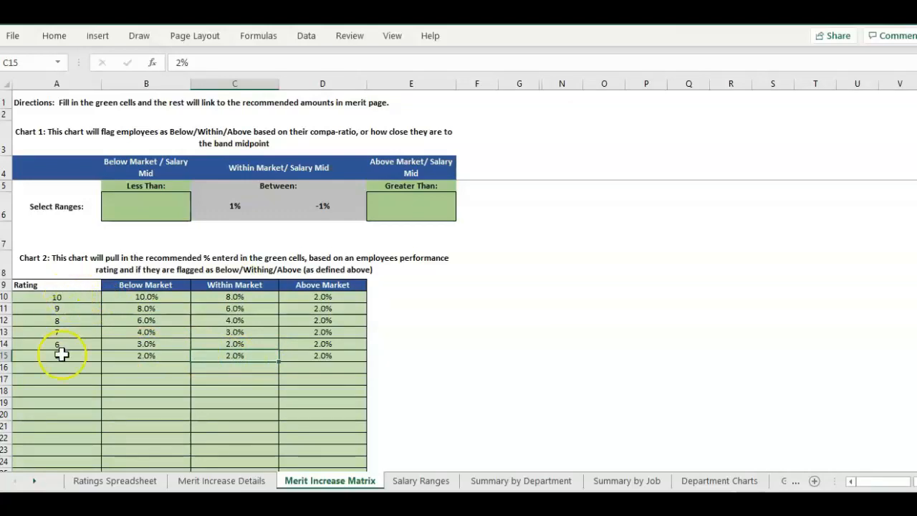
{"action": "mouse_move", "coordinate": [252, 321]}
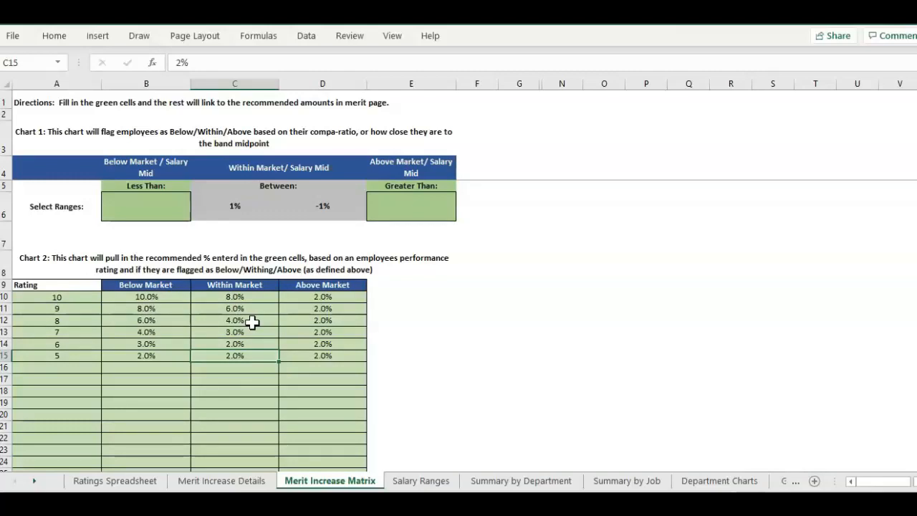
- Inspect the existing VLOOKUP merit formula beside the empty HR Recommended % column, then view Salary Ranges
{"action": "left_click", "coordinate": [246, 470]}
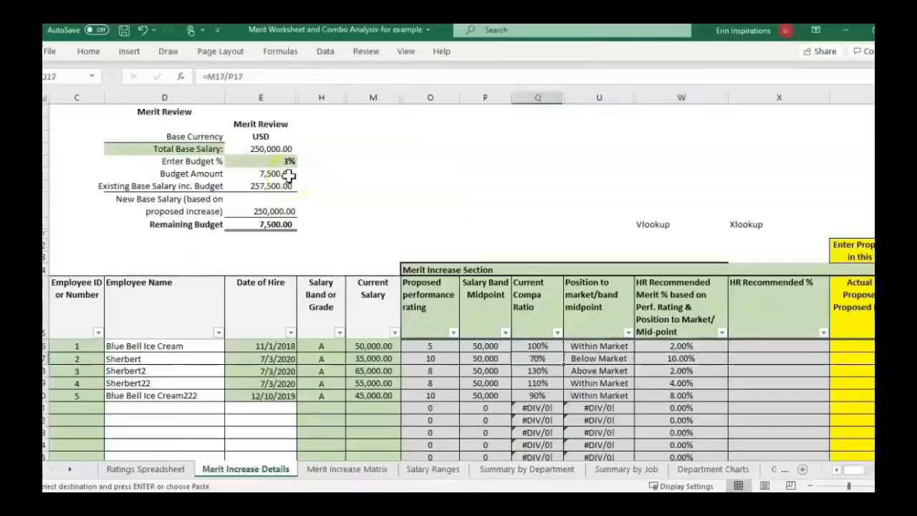
{"action": "left_click", "coordinate": [537, 256]}
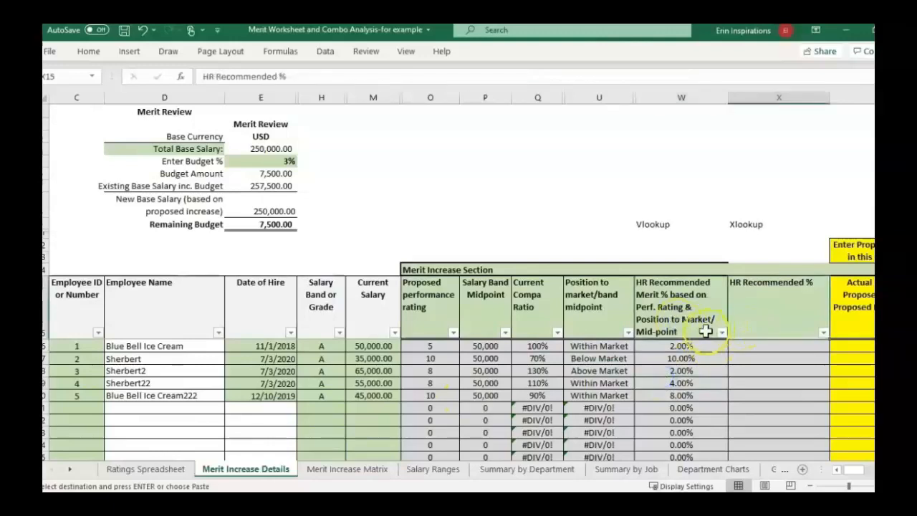
{"action": "left_click", "coordinate": [681, 345]}
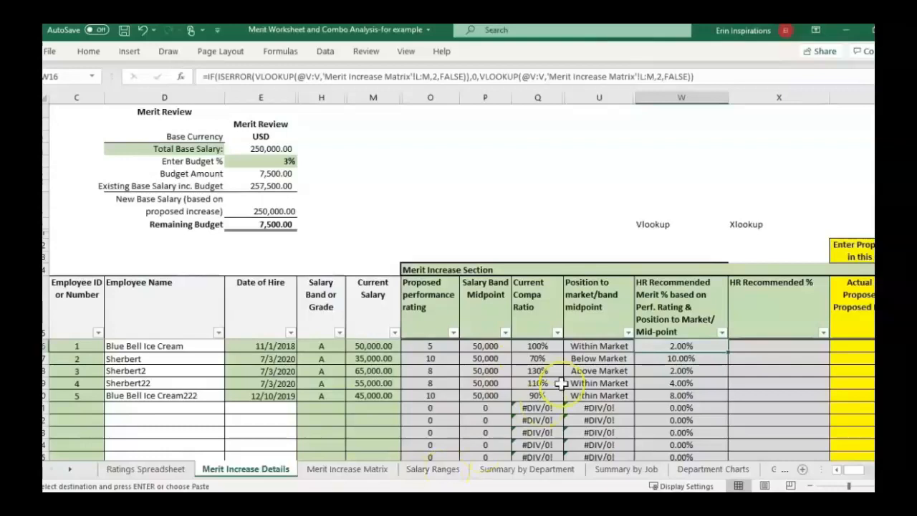
{"action": "mouse_move", "coordinate": [608, 370]}
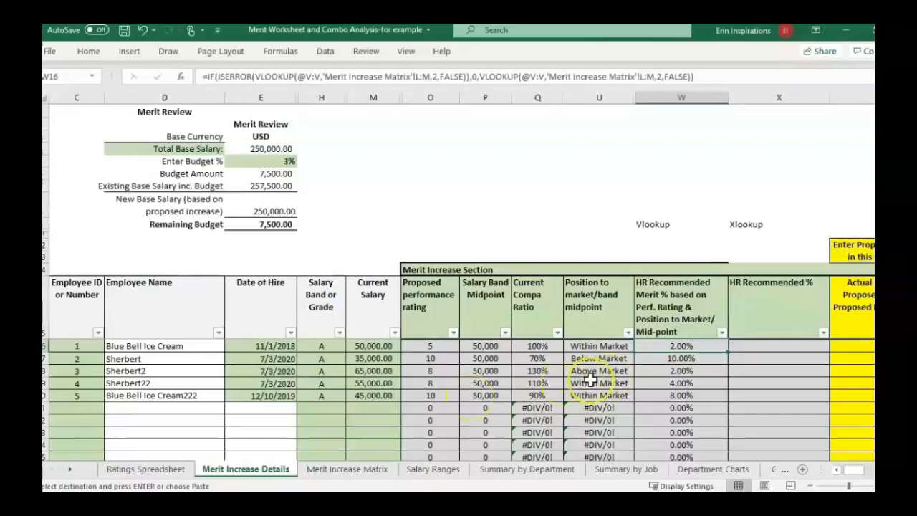
{"action": "left_click", "coordinate": [433, 469]}
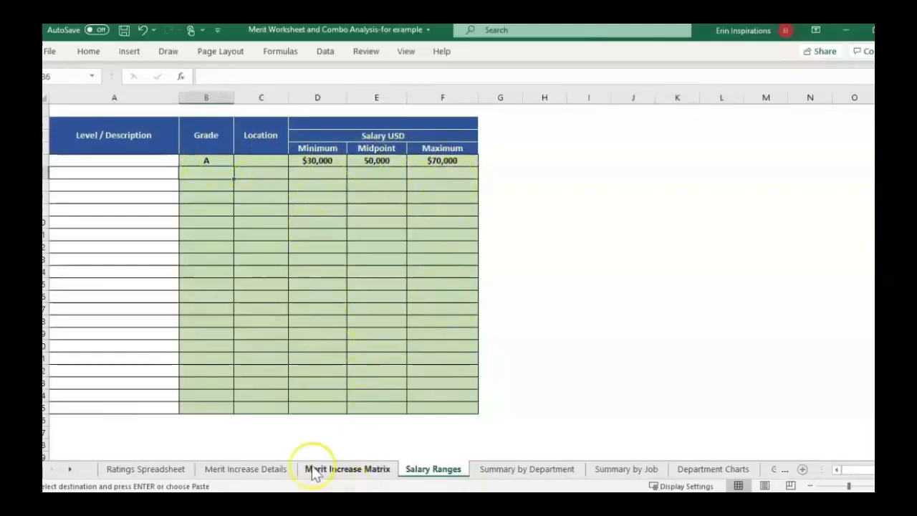
- Restore the matrix thresholds to Less Than 80% and Greater Than 120%, then review the rating table
{"action": "left_click", "coordinate": [347, 468]}
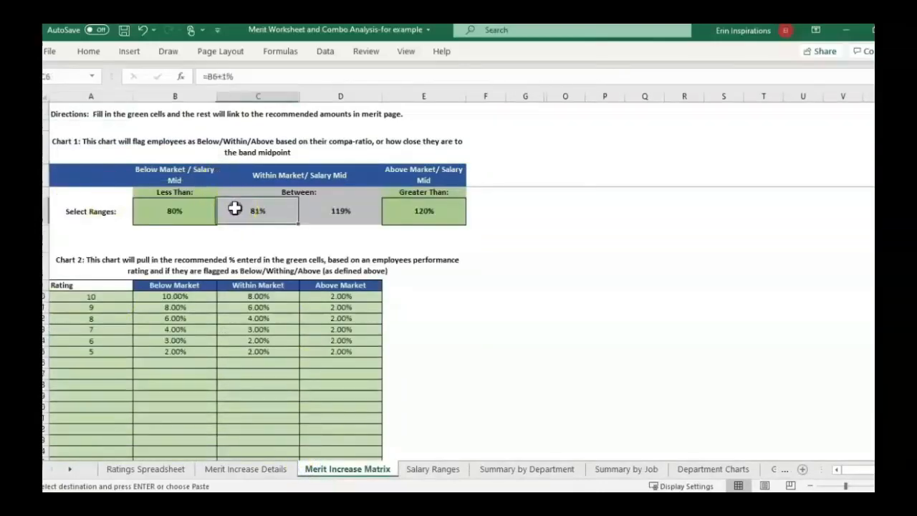
{"action": "left_click", "coordinate": [174, 211]}
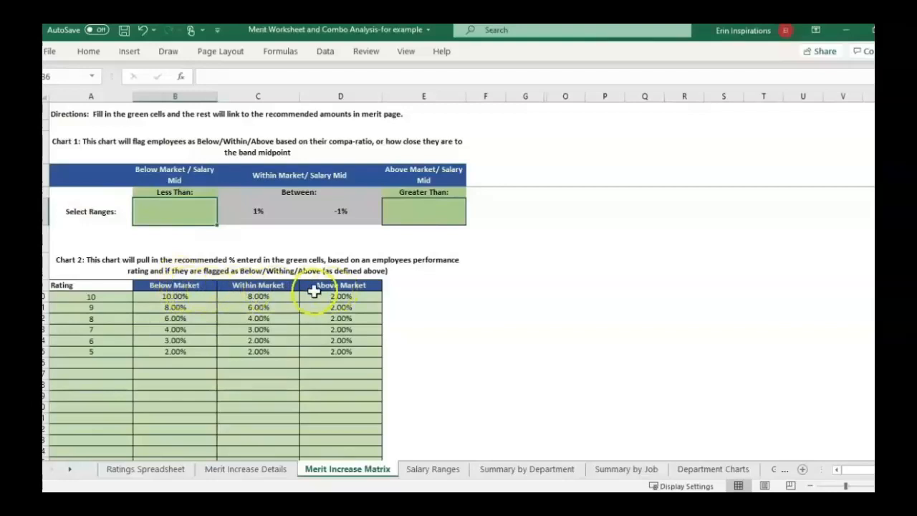
{"action": "mouse_move", "coordinate": [179, 200]}
{"action": "type", "text": "80"}
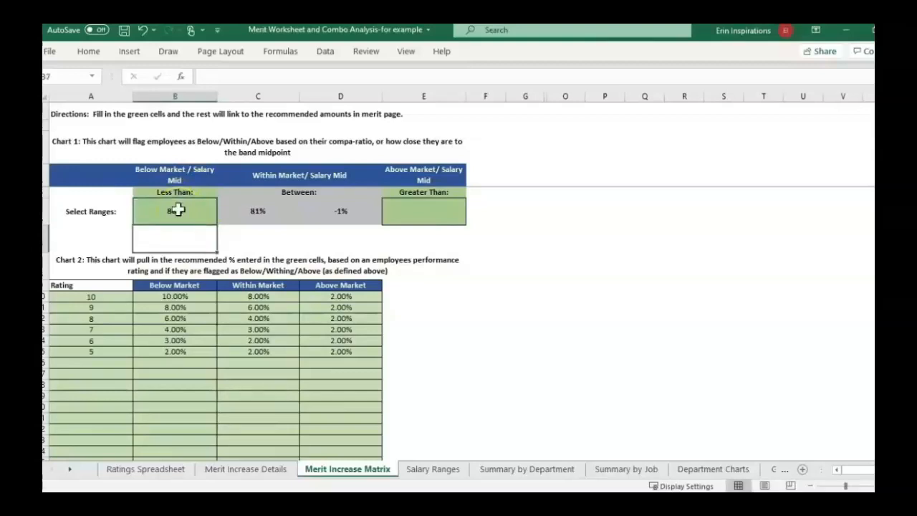
{"action": "left_click", "coordinate": [175, 211]}
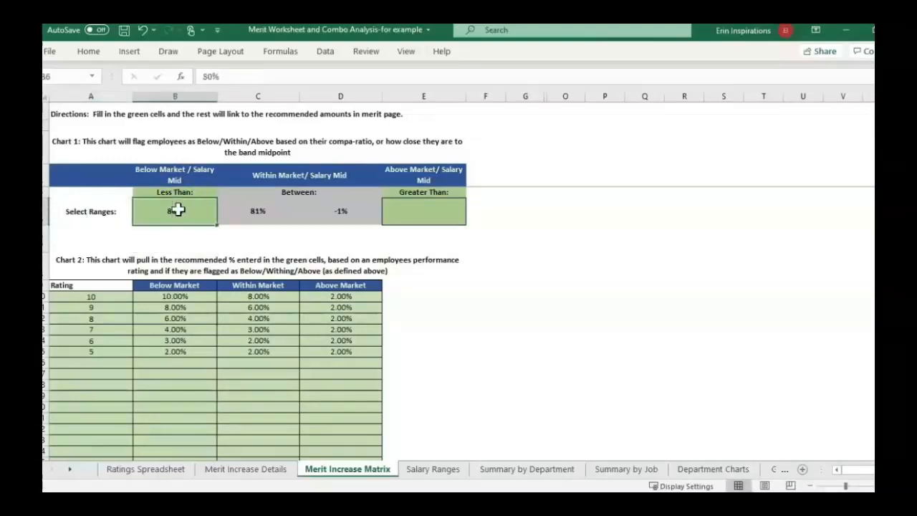
{"action": "left_click", "coordinate": [424, 209]}
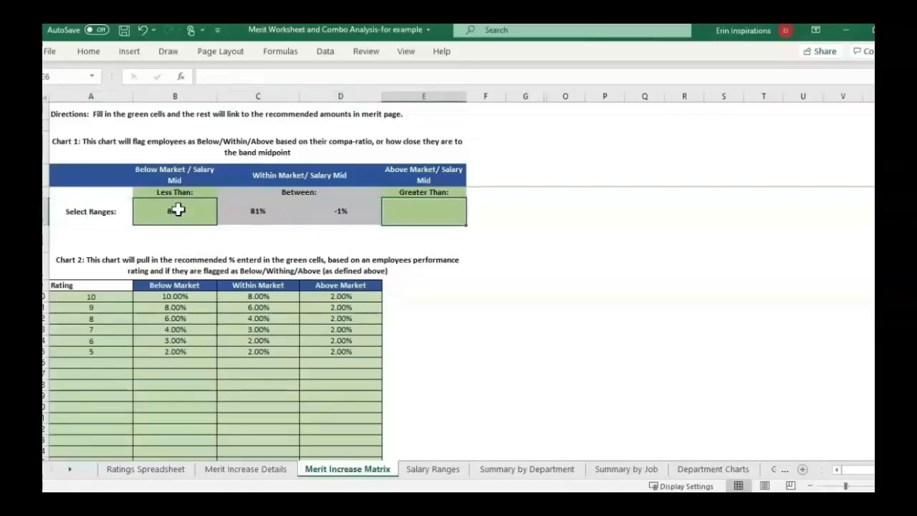
{"action": "type", "text": "120%"}
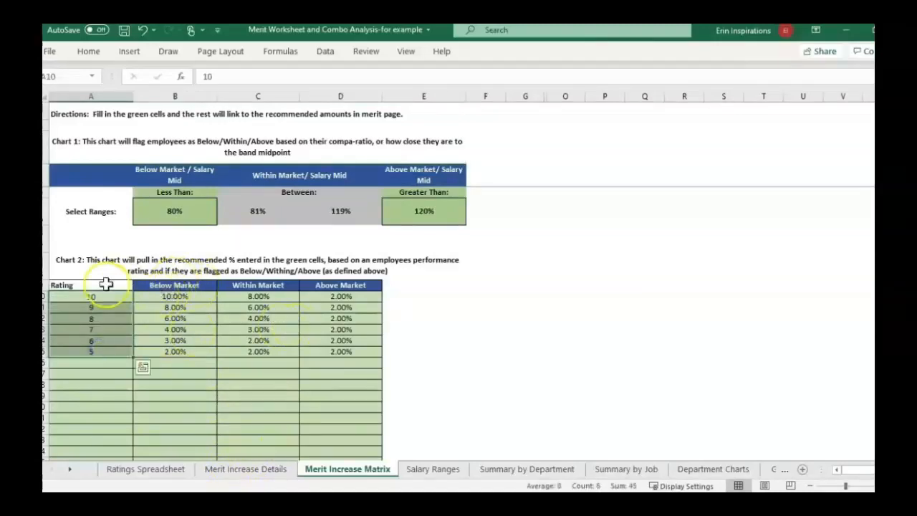
{"action": "left_click", "coordinate": [341, 352]}
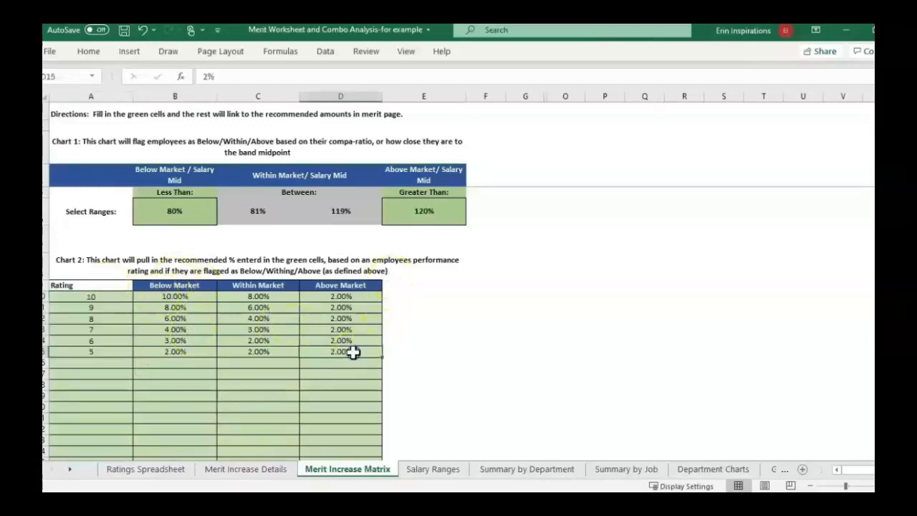
{"action": "mouse_move", "coordinate": [129, 357]}
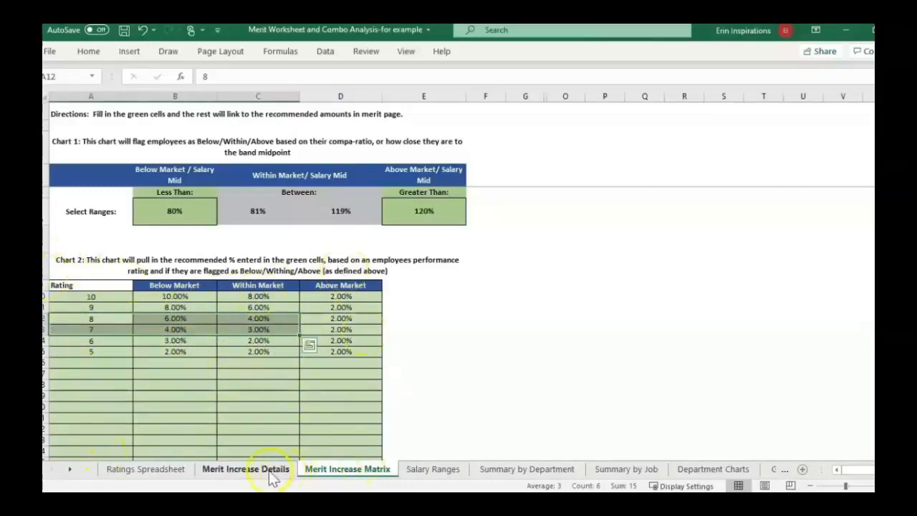
- Recheck a matrix percentage and land on Merit Increase Details at the HR Recommended % column
{"action": "left_click", "coordinate": [245, 468]}
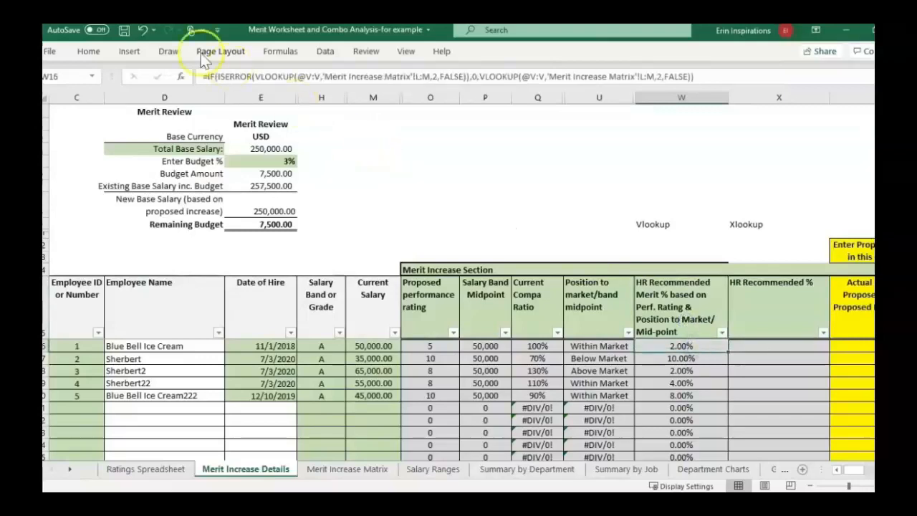
{"action": "mouse_move", "coordinate": [699, 318]}
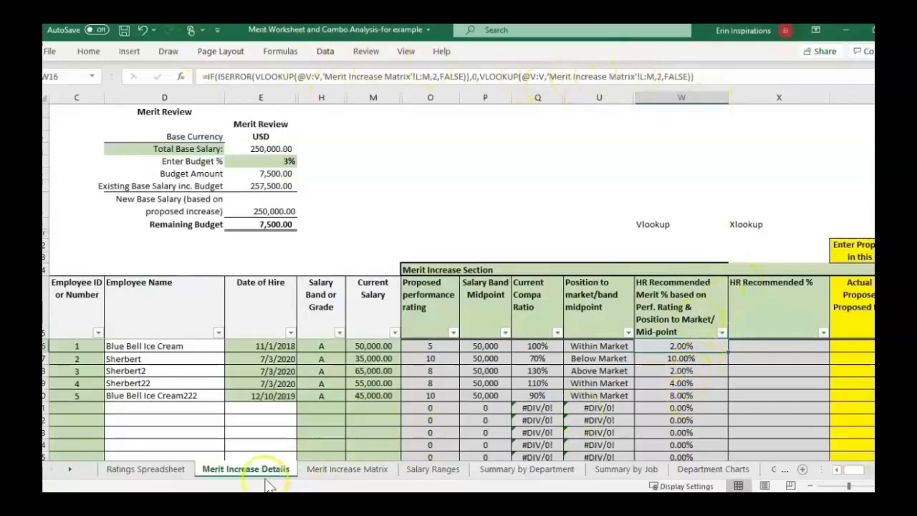
{"action": "left_click", "coordinate": [347, 468]}
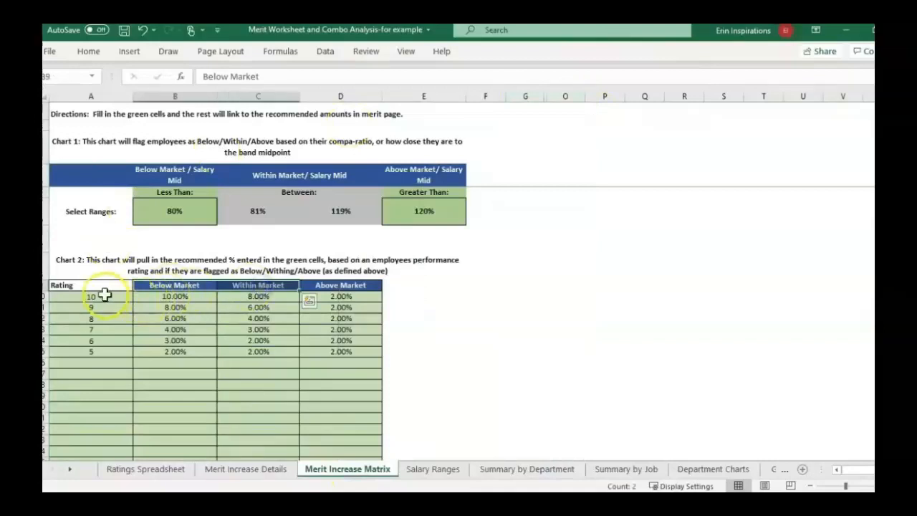
{"action": "left_click", "coordinate": [258, 328]}
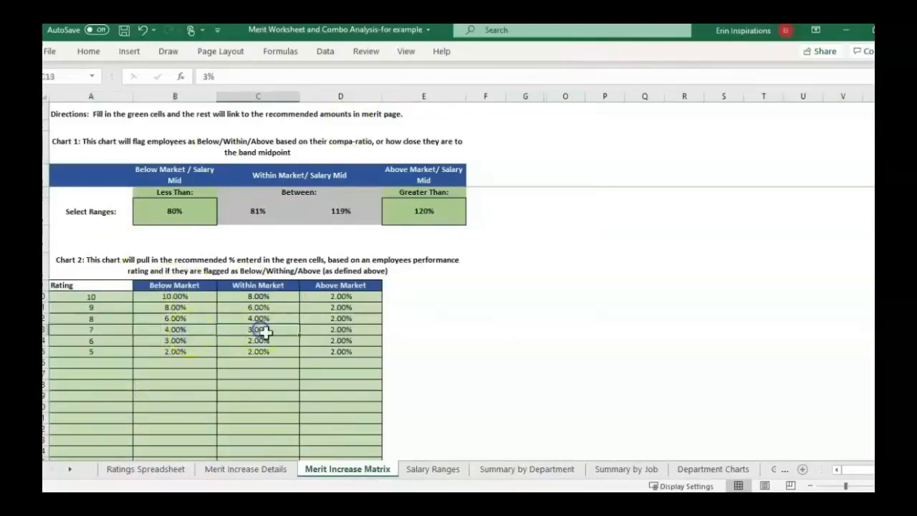
{"action": "left_click", "coordinate": [245, 468]}
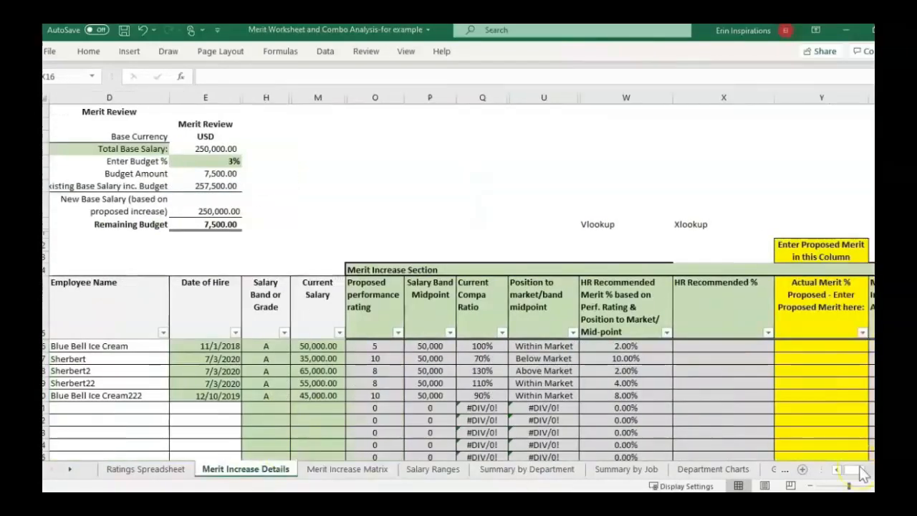
{"action": "left_click", "coordinate": [722, 301]}
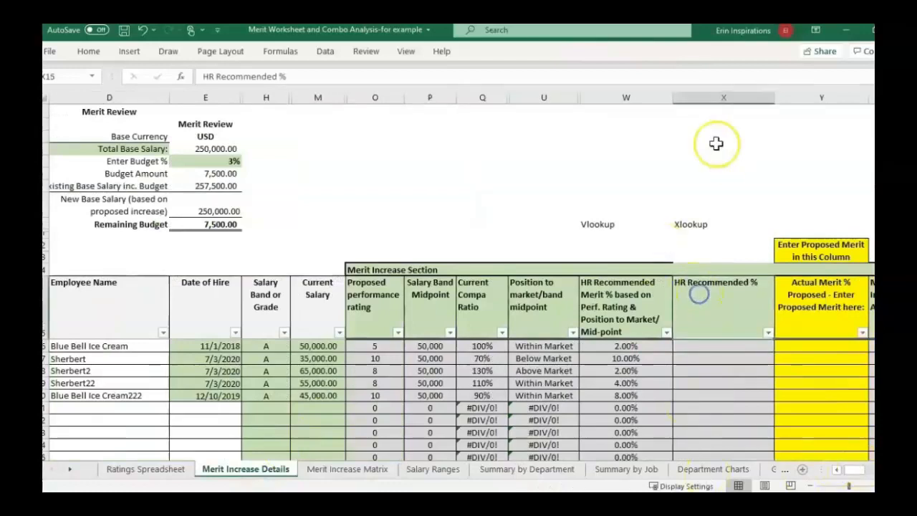
- Begin an XLOOKUP formula in spare cell W3 via Insert Function
{"action": "left_click", "coordinate": [722, 136]}
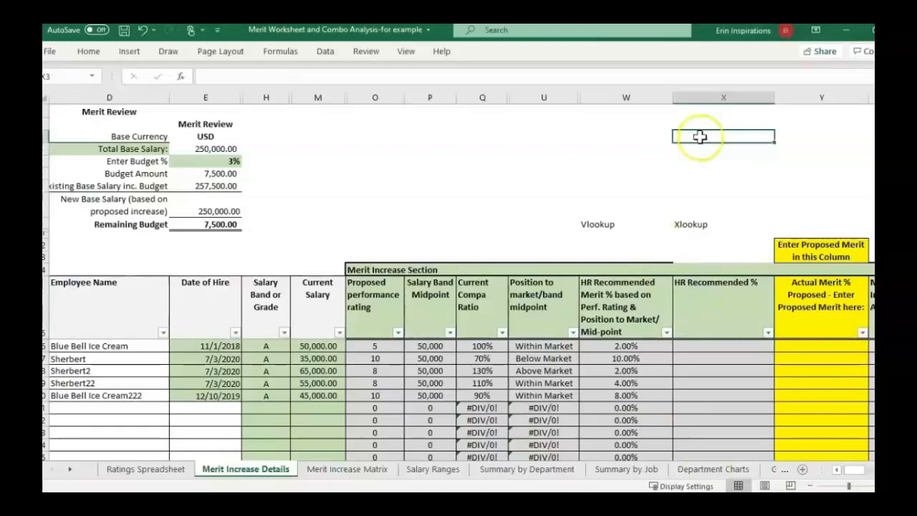
{"action": "left_click", "coordinate": [722, 345]}
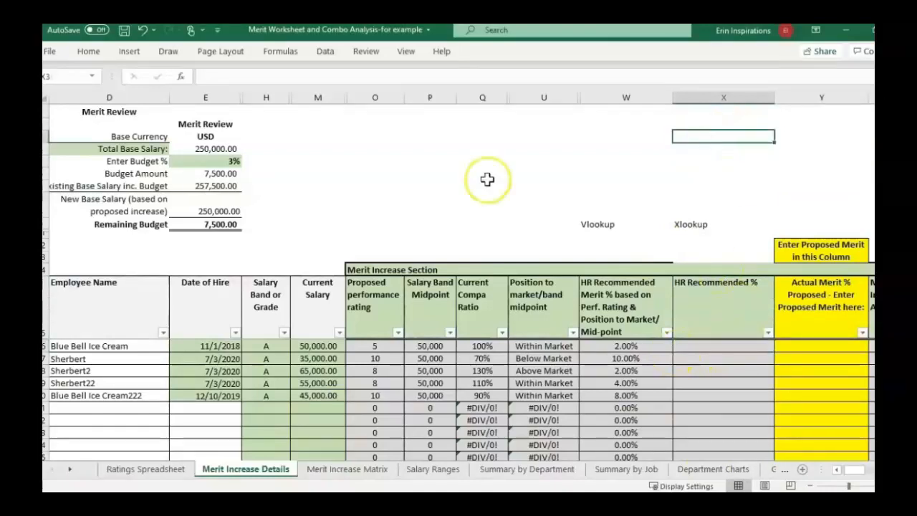
{"action": "mouse_move", "coordinate": [705, 152]}
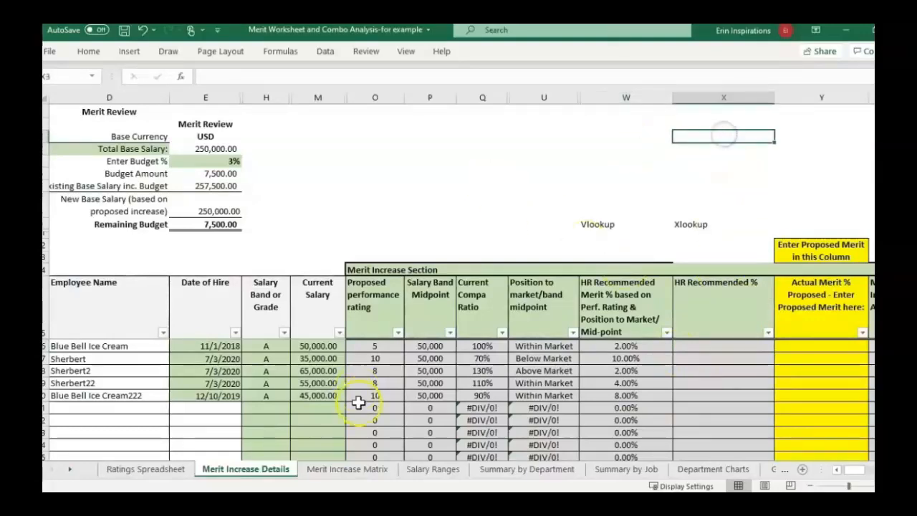
{"action": "left_click", "coordinate": [375, 97]}
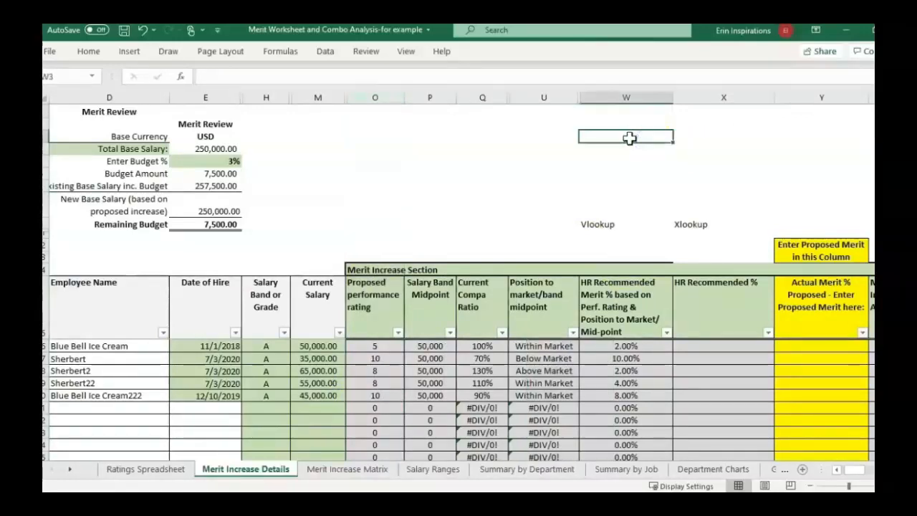
{"action": "mouse_move", "coordinate": [537, 335]}
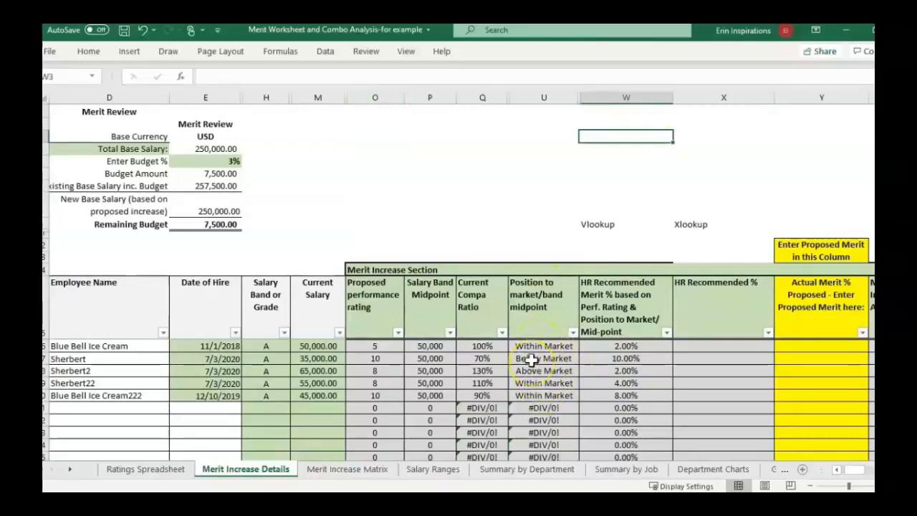
{"action": "left_click", "coordinate": [180, 76]}
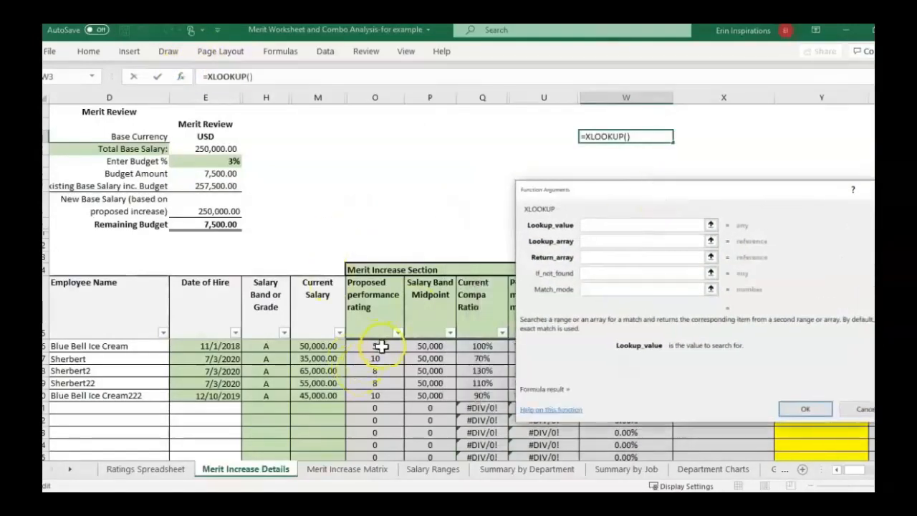
- Look up O16 in 'Merit Increase Matrix'!$A$9:$A$29 returning $B$9:$D$29, spilling 2.00% across three cells
{"action": "left_click", "coordinate": [376, 345]}
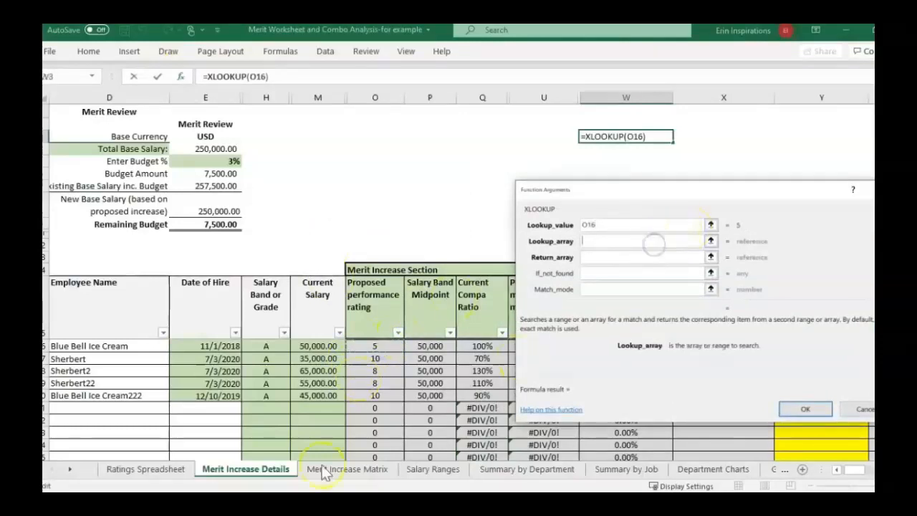
{"action": "left_click", "coordinate": [347, 468]}
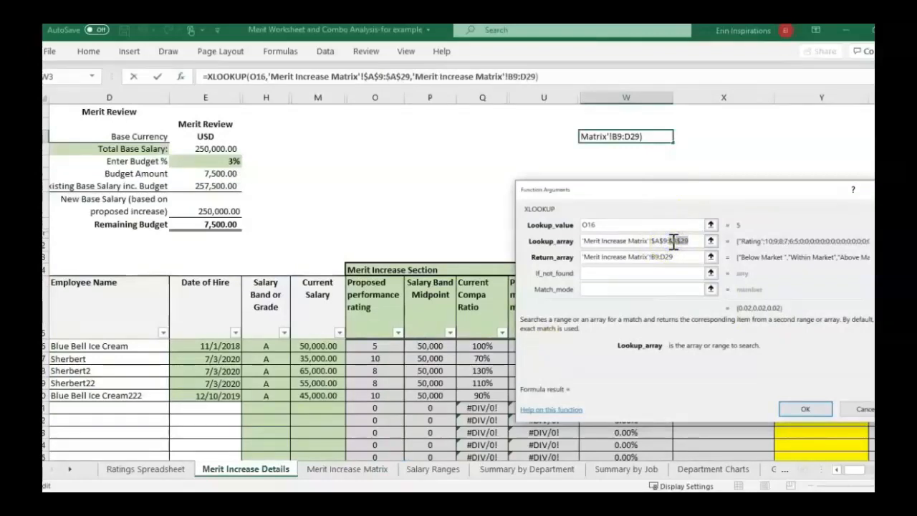
{"action": "left_click", "coordinate": [805, 408]}
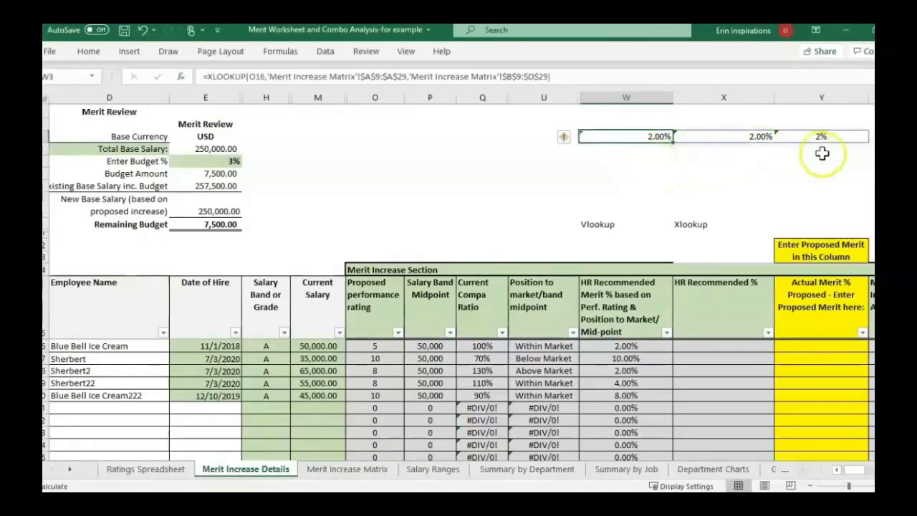
{"action": "mouse_move", "coordinate": [235, 327]}
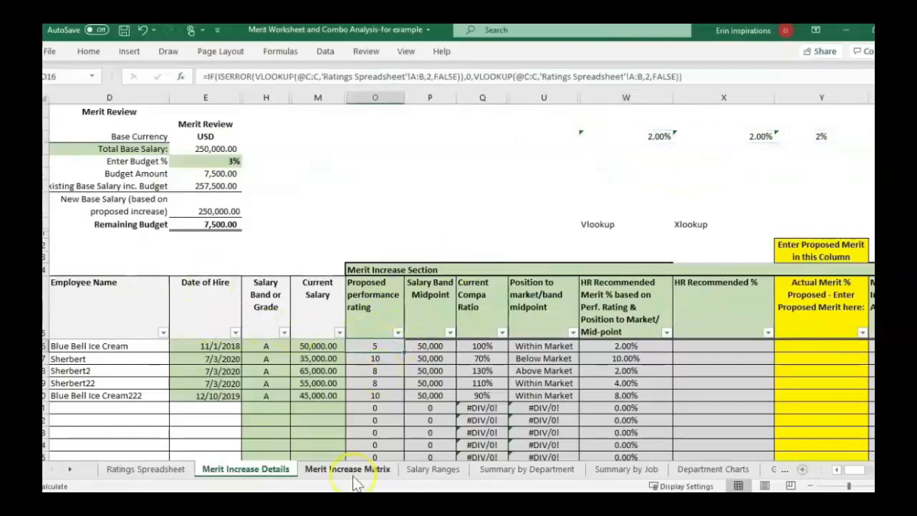
- Start a new function in the first HR Recommended % cell on Merit Increase Details
{"action": "left_click", "coordinate": [346, 468]}
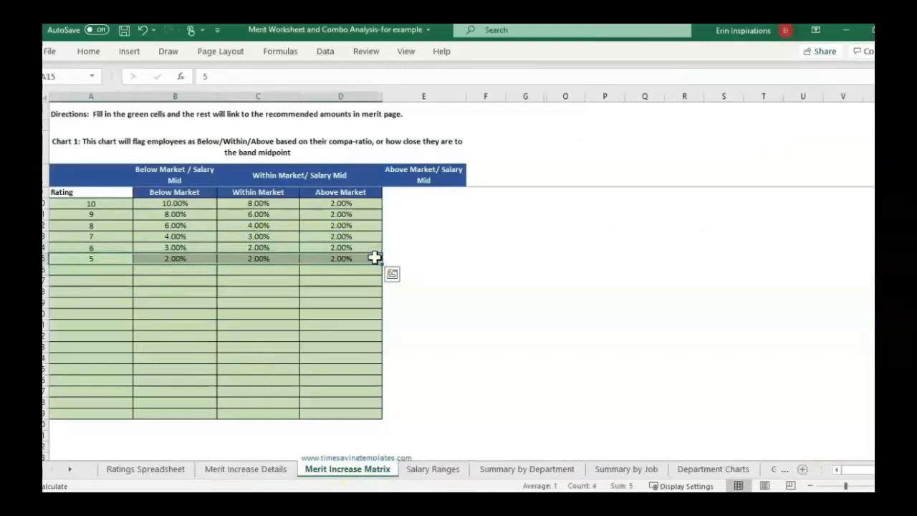
{"action": "left_click", "coordinate": [245, 468]}
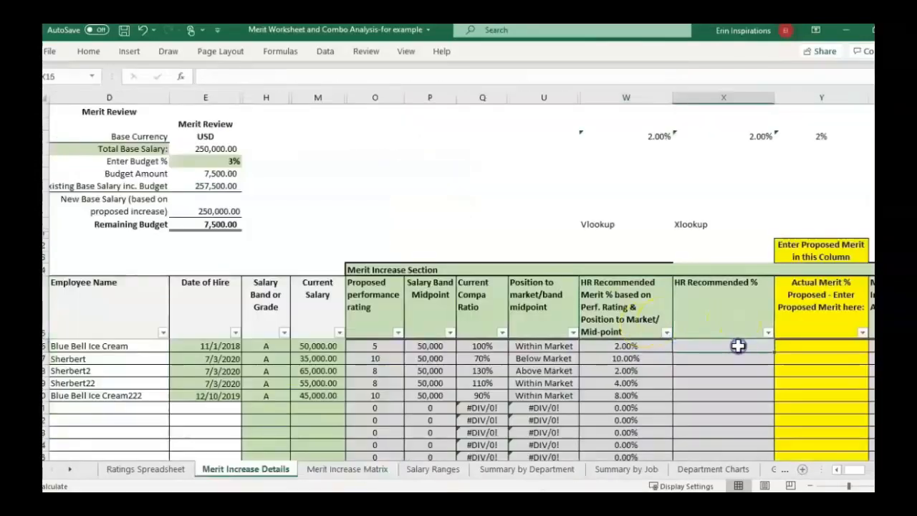
{"action": "left_click", "coordinate": [624, 136]}
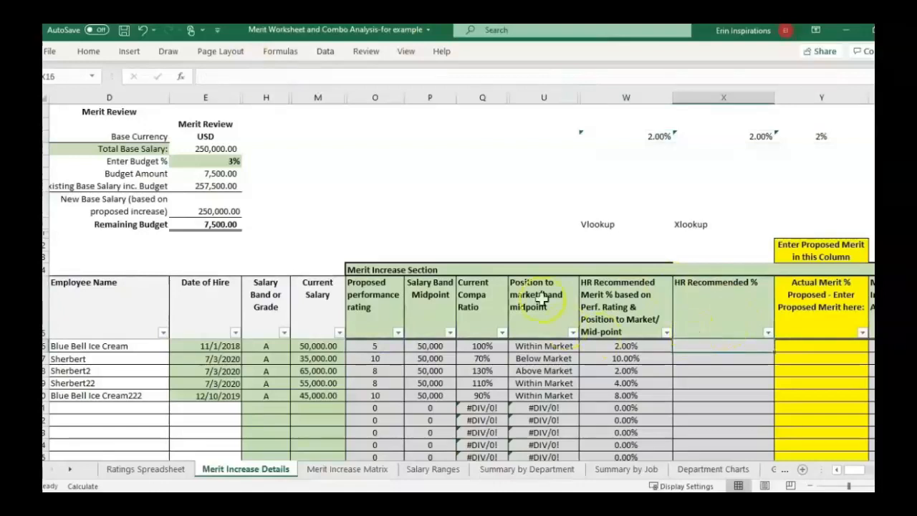
{"action": "left_click", "coordinate": [180, 76]}
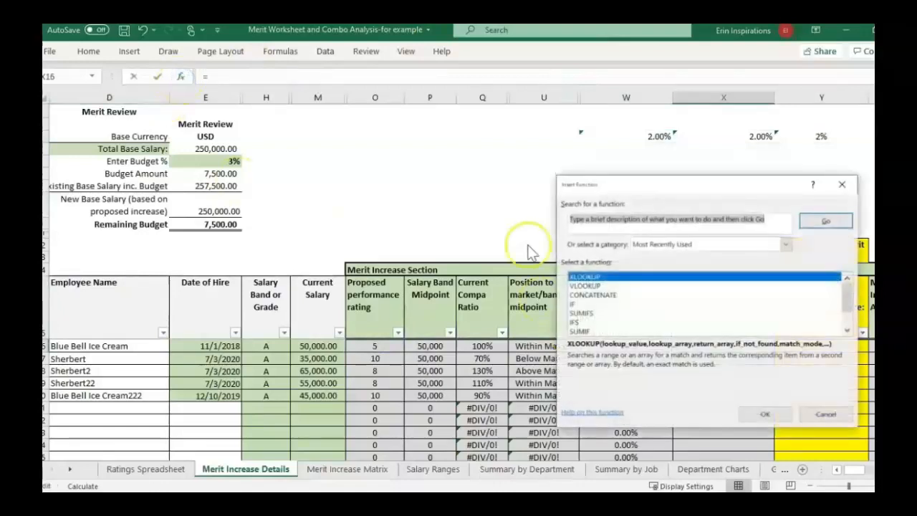
- Build a nested XLOOKUP on market position U16 and rating O16 against the matrix headers and rows
{"action": "left_click", "coordinate": [764, 414]}
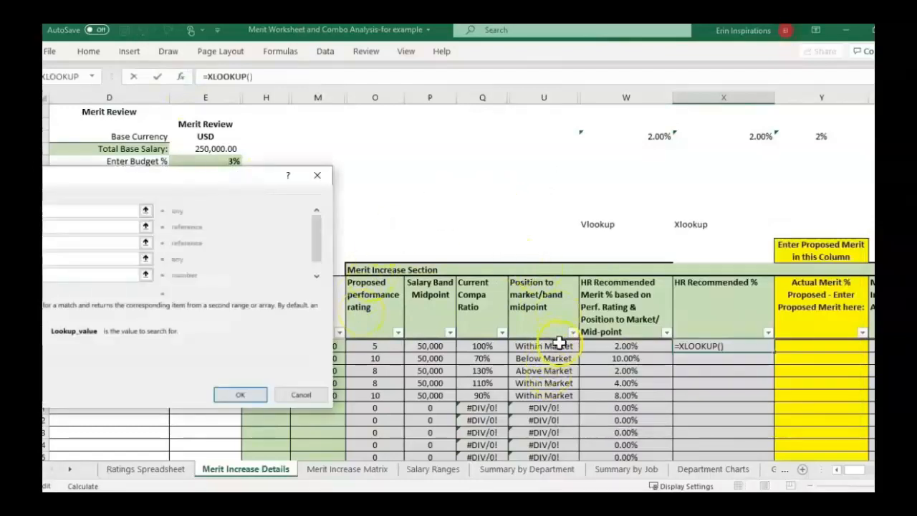
{"action": "left_click", "coordinate": [347, 470]}
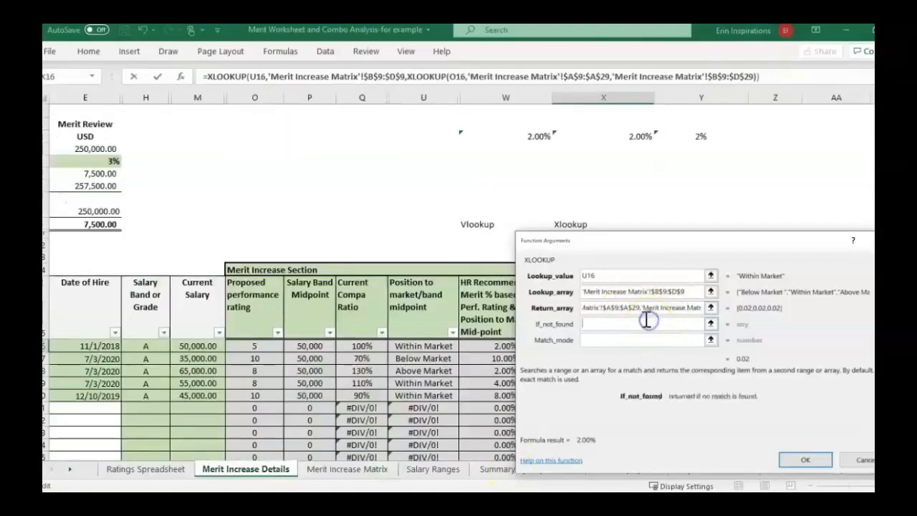
{"action": "left_click", "coordinate": [804, 458]}
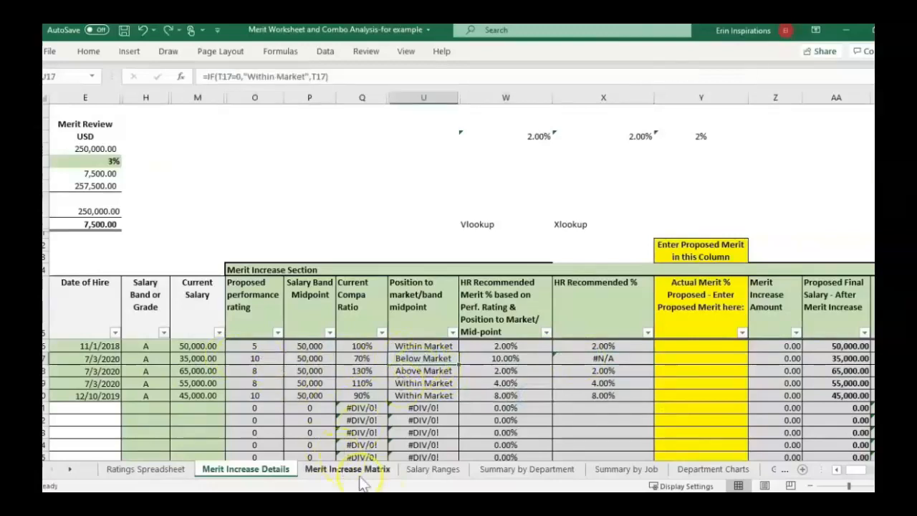
- Fix the Below Market heading mismatch so every HR Recommended % row returns a percentage
{"action": "left_click", "coordinate": [347, 468]}
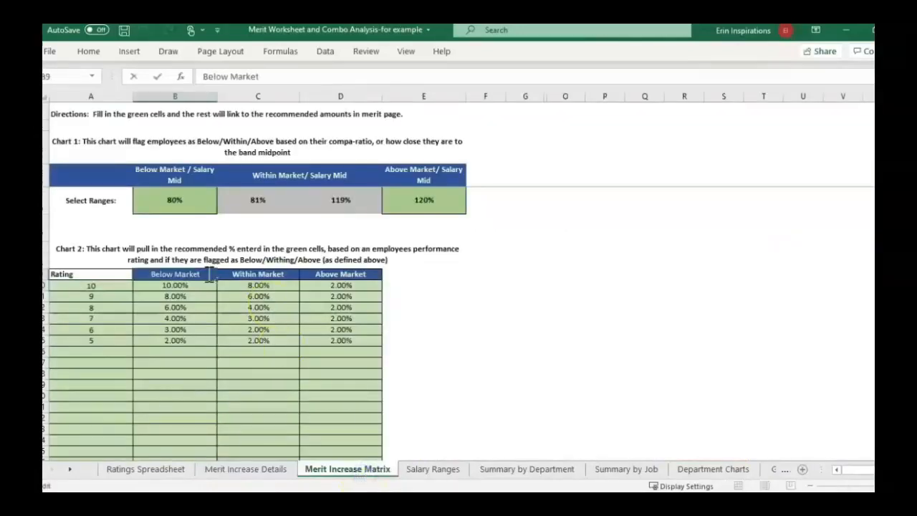
{"action": "left_click", "coordinate": [175, 274]}
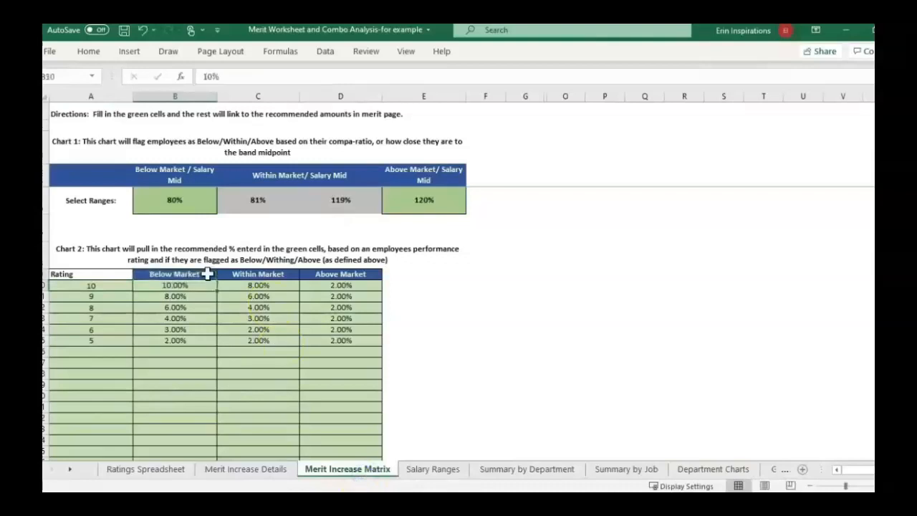
{"action": "left_click", "coordinate": [245, 468]}
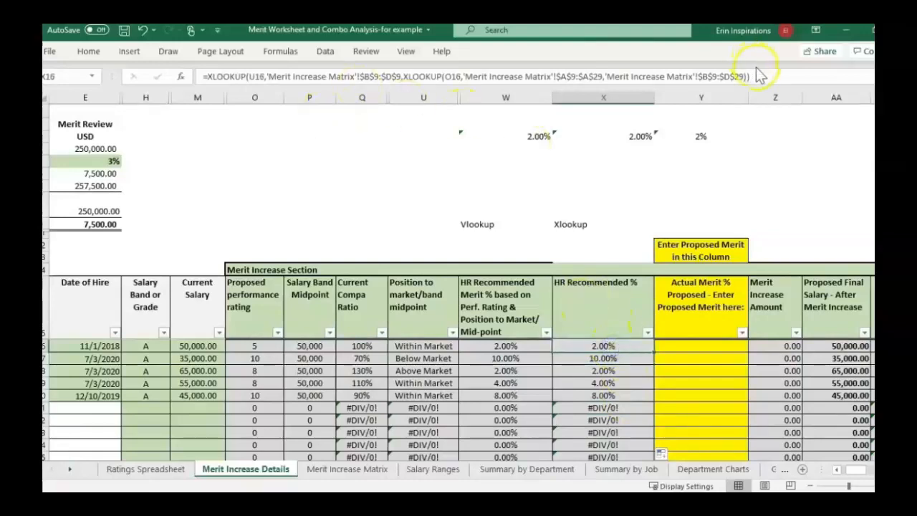
- Scan the finished merit columns and move to the timesavingtemplates.com free resources page
{"action": "left_click", "coordinate": [252, 293]}
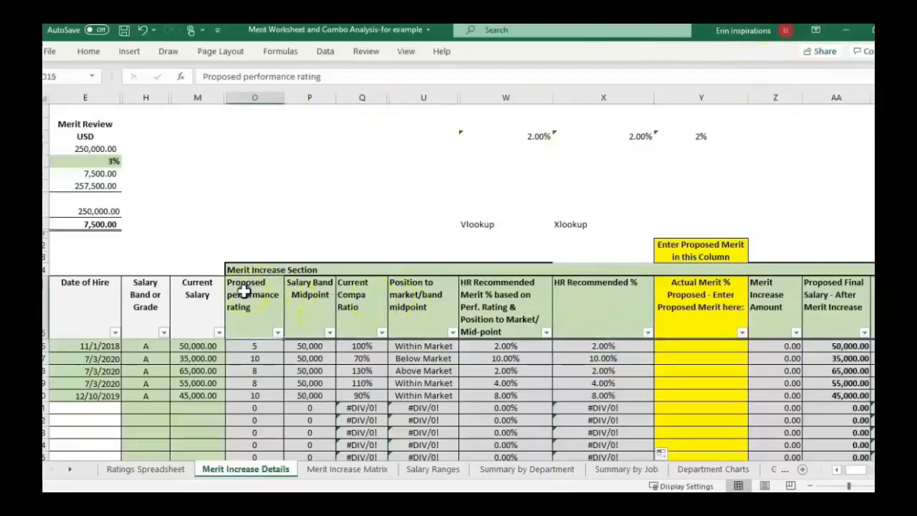
{"action": "left_click", "coordinate": [422, 315]}
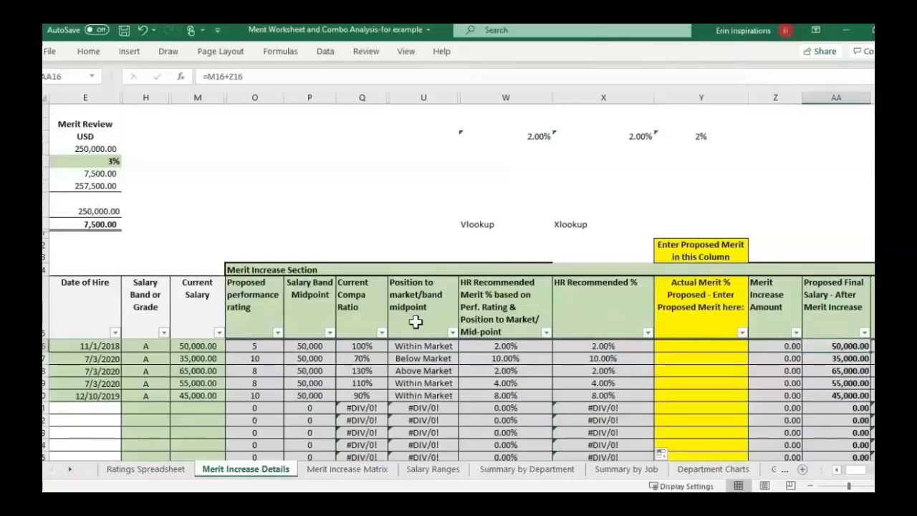
{"action": "scroll", "scroll_direction": "right", "scroll_amount": 3}
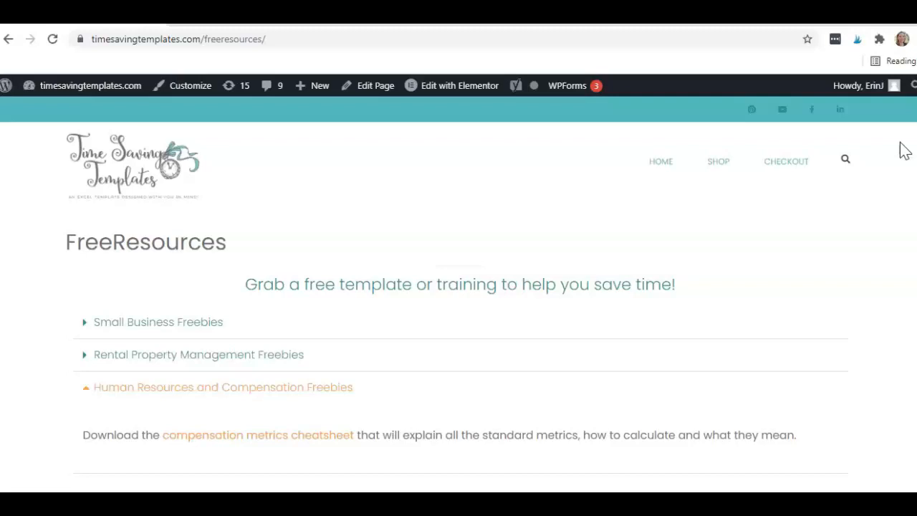
- Expand Rental Property Management Freebies, scroll to the Excel video guide, then collapse all sections
{"action": "left_click", "coordinate": [718, 160]}
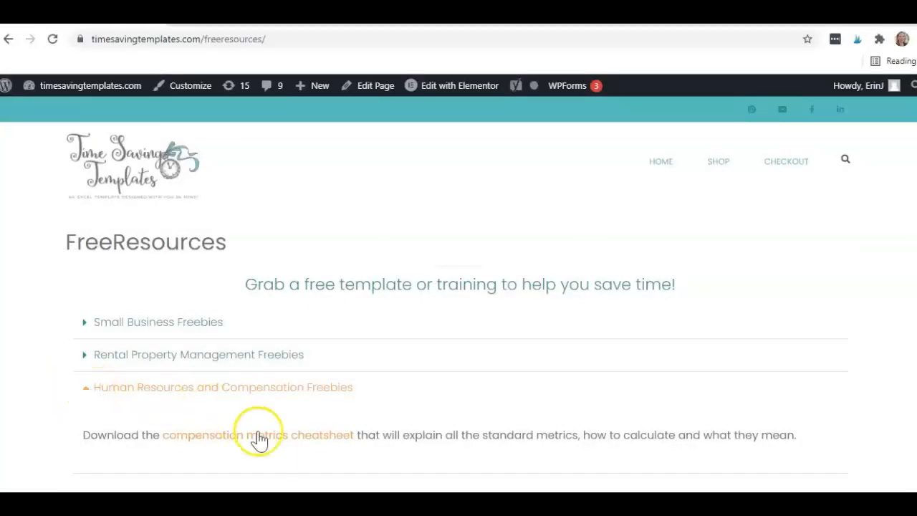
{"action": "mouse_move", "coordinate": [192, 437]}
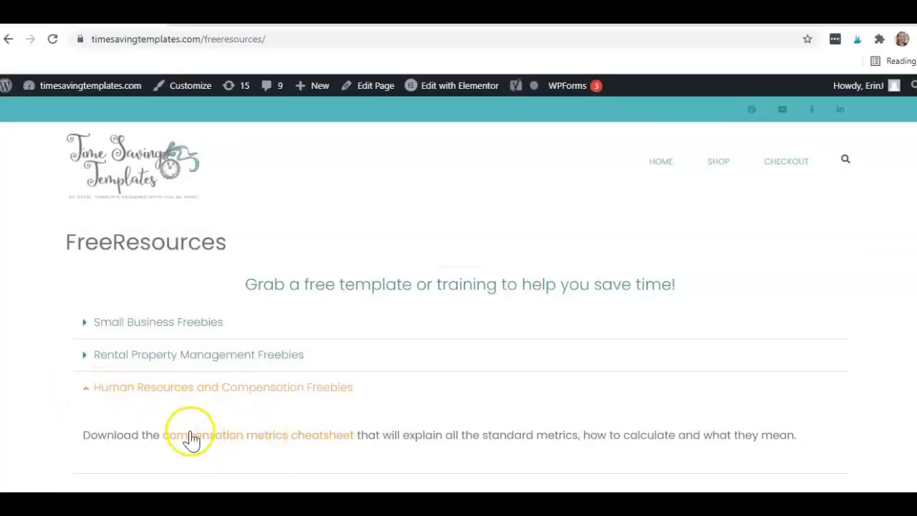
{"action": "mouse_move", "coordinate": [315, 444]}
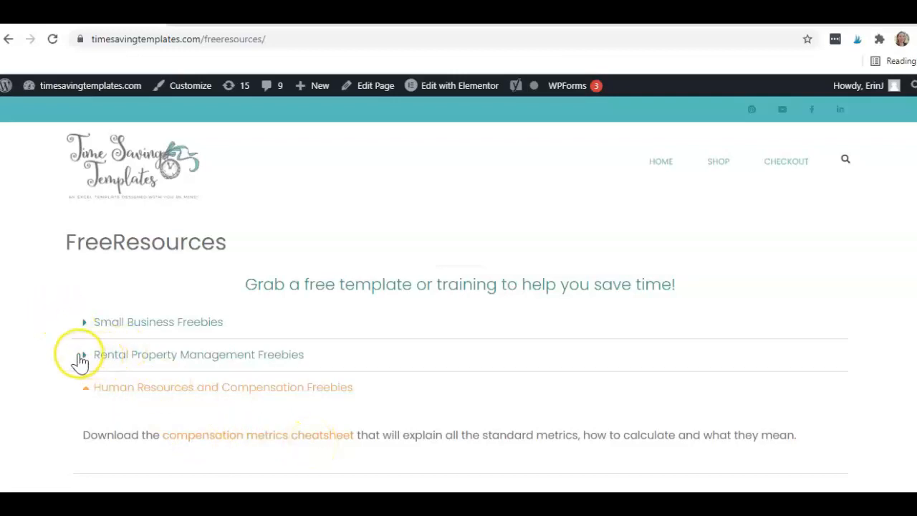
{"action": "left_click", "coordinate": [85, 355]}
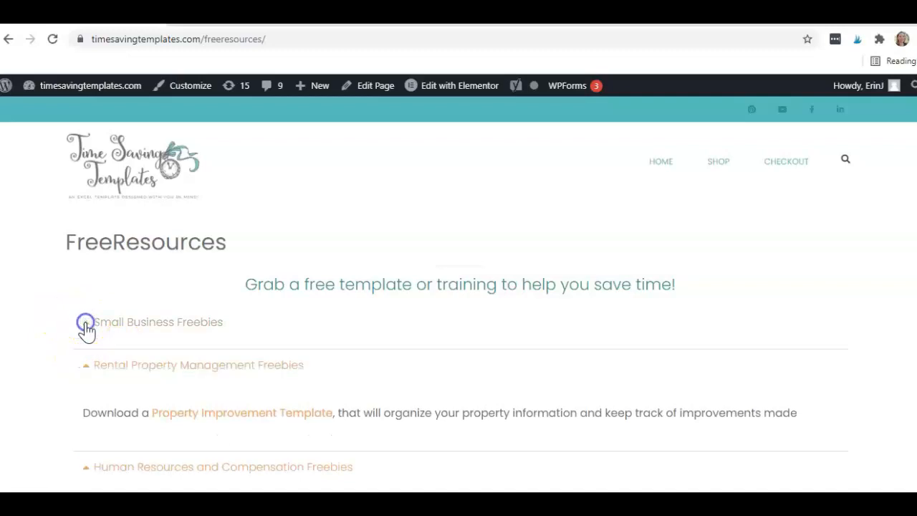
{"action": "left_click", "coordinate": [86, 321]}
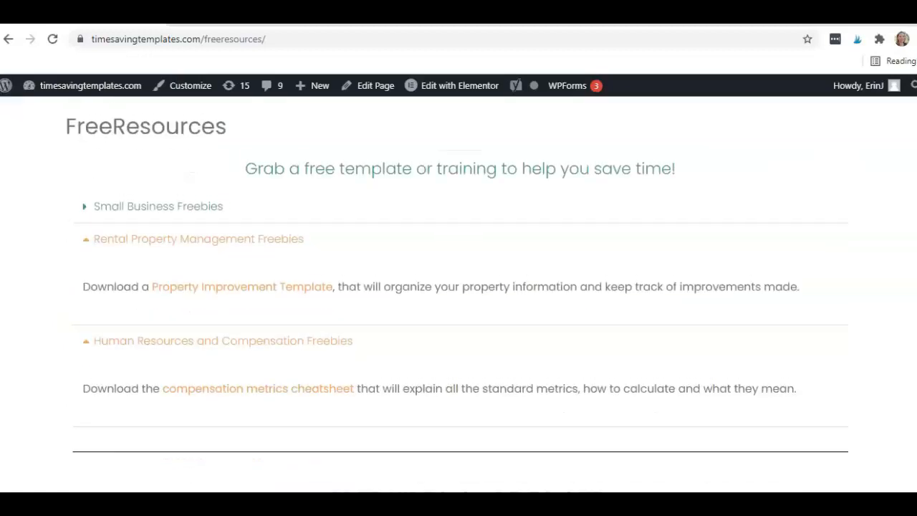
{"action": "scroll", "scroll_direction": "down", "scroll_amount": 3}
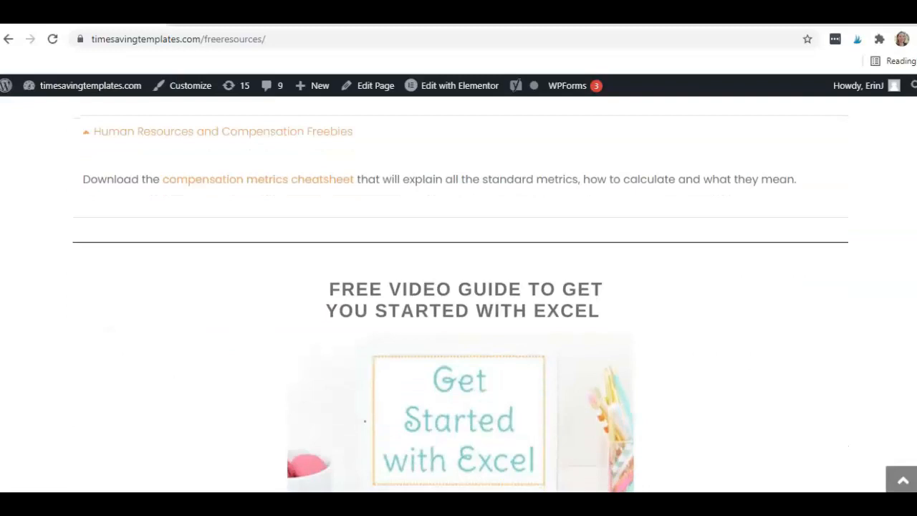
{"action": "scroll", "scroll_direction": "down", "scroll_amount": 3}
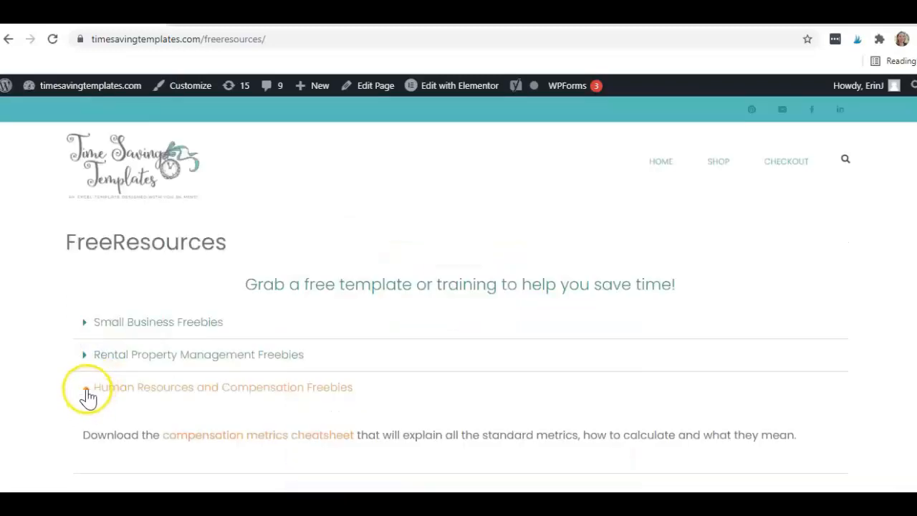
{"action": "left_click", "coordinate": [85, 386]}
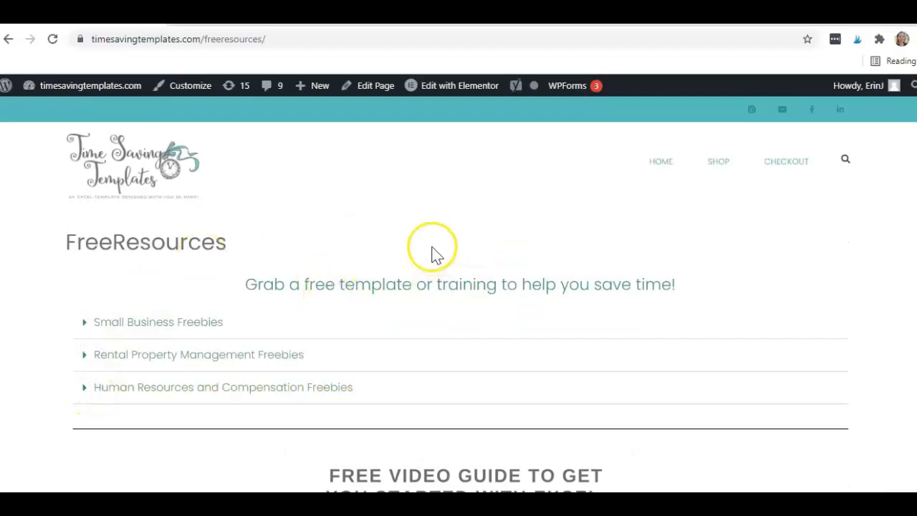